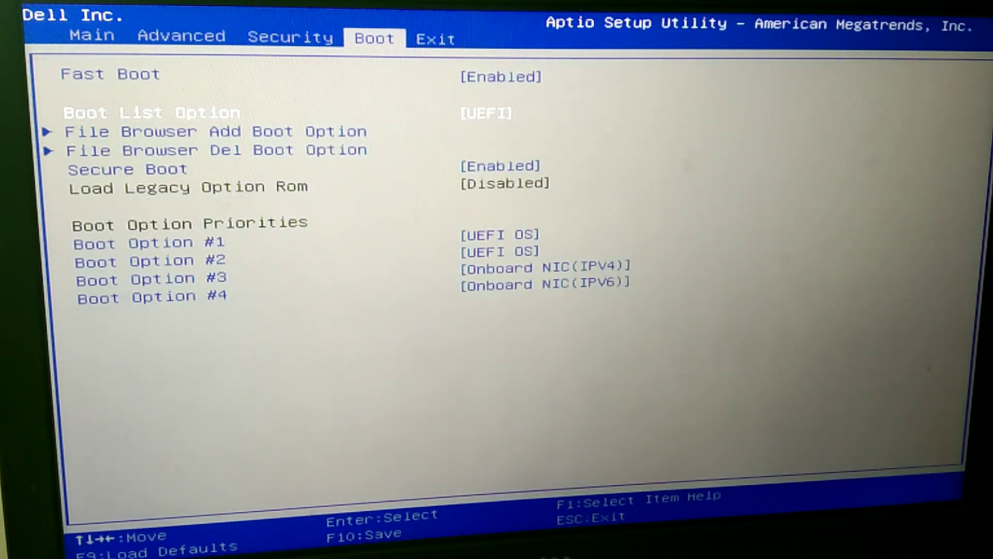
Disable Secure Boot, leaving Load Legacy Option ROM enabled
key(down)
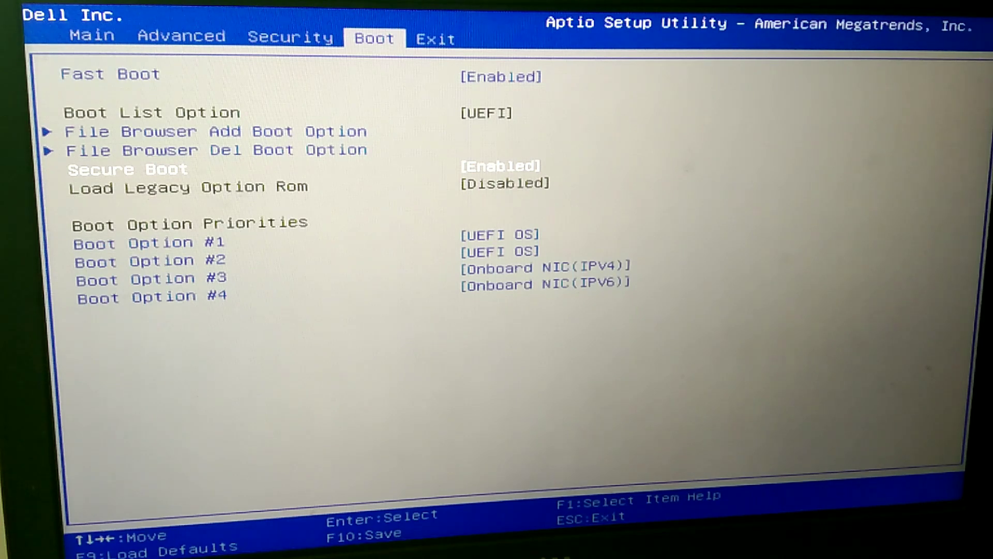
key(Return)
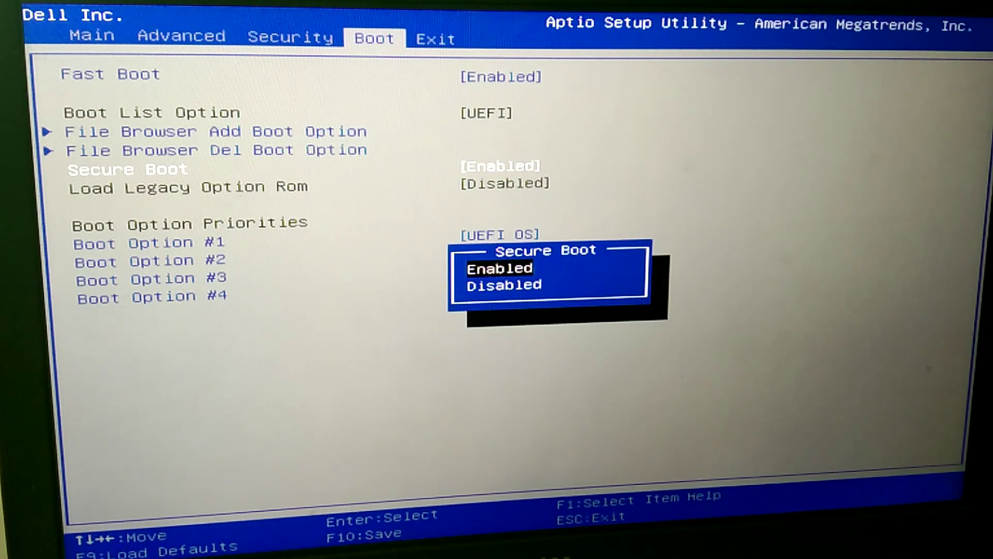
key(Down)
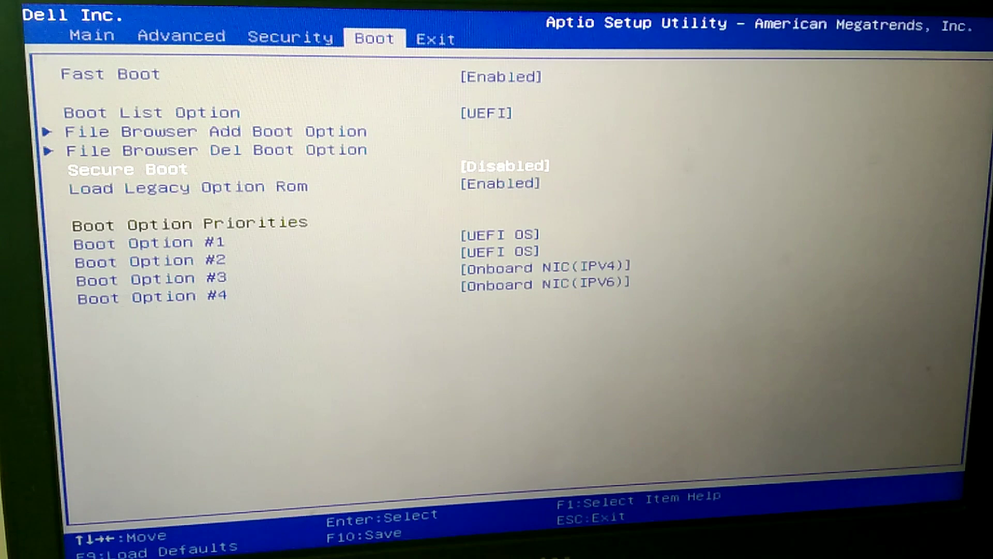
key(up)
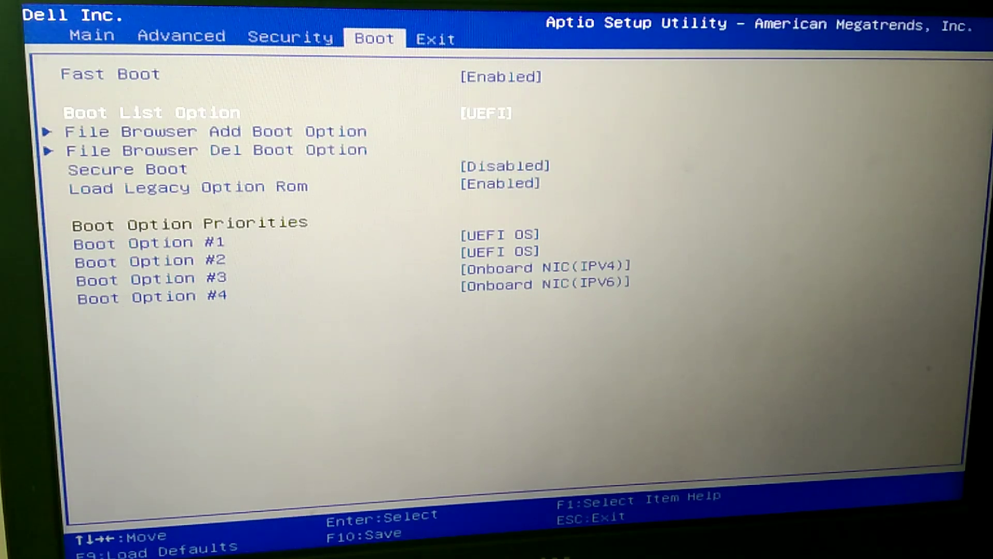
Switch Boot List Option from UEFI to Legacy
click(484, 113)
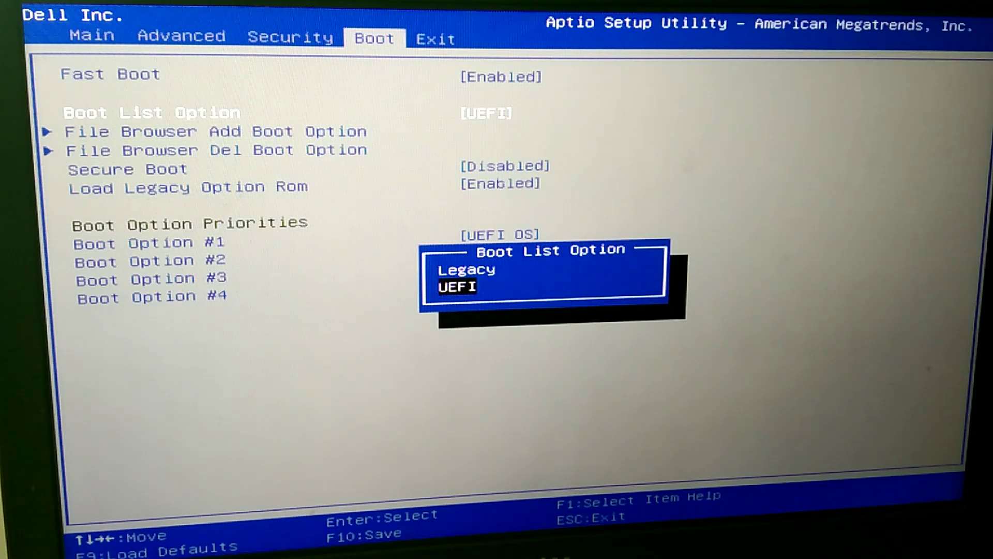
key(Up)
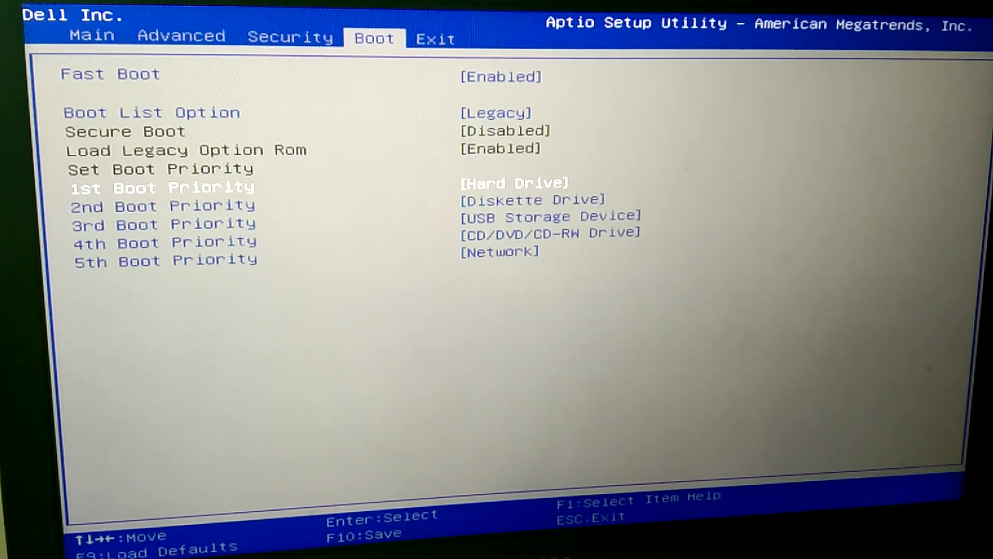
Make USB Storage Device the 2nd boot priority, moving Diskette Drive to 3rd
key(Down)
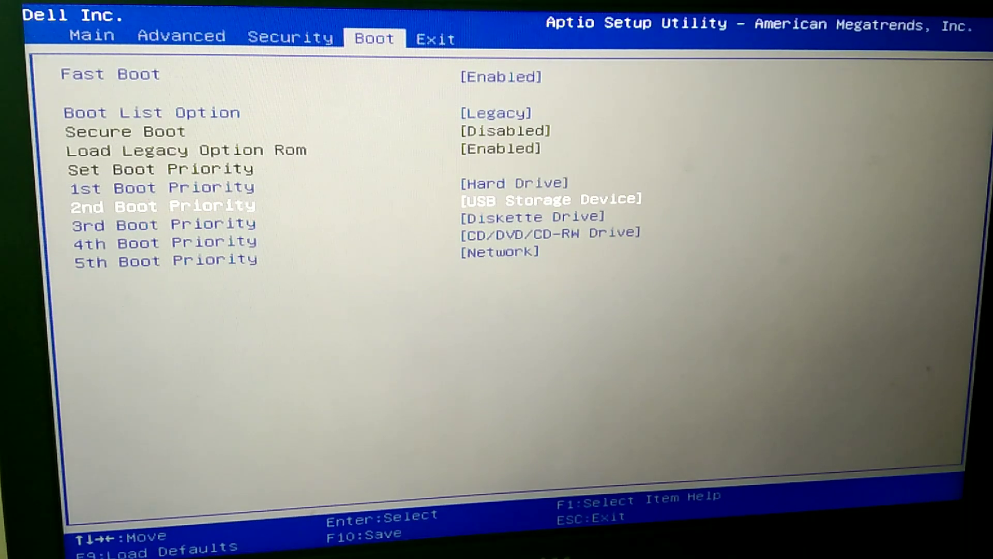
key(down)
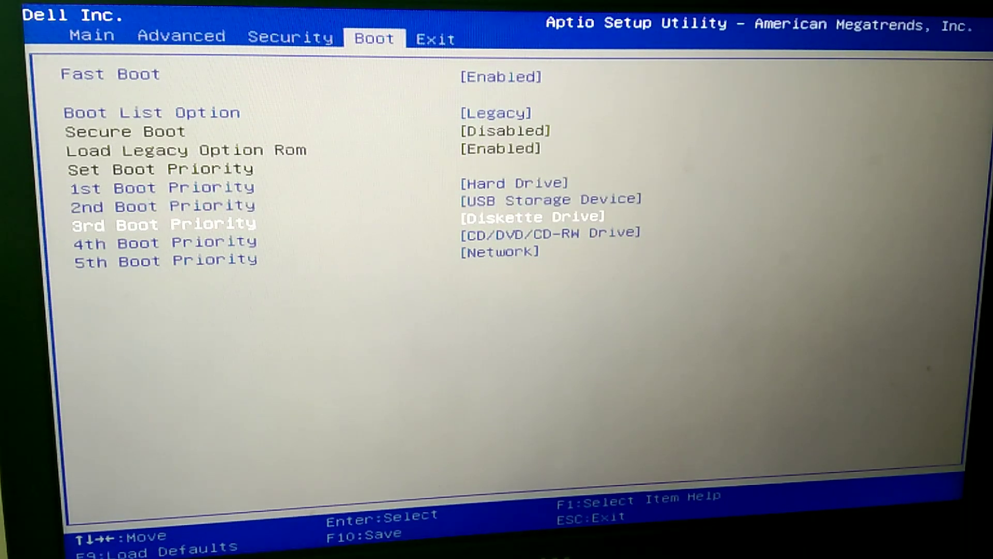
key(enter)
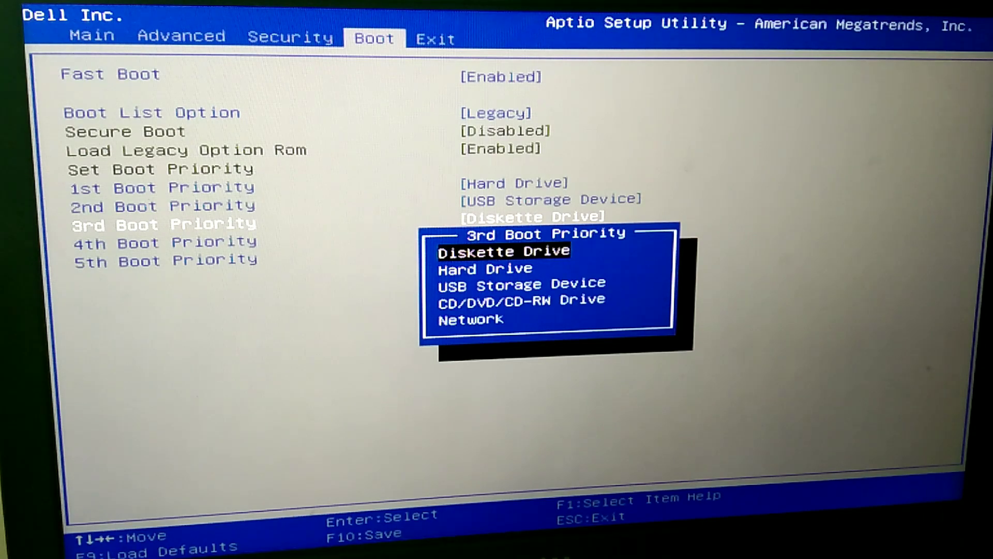